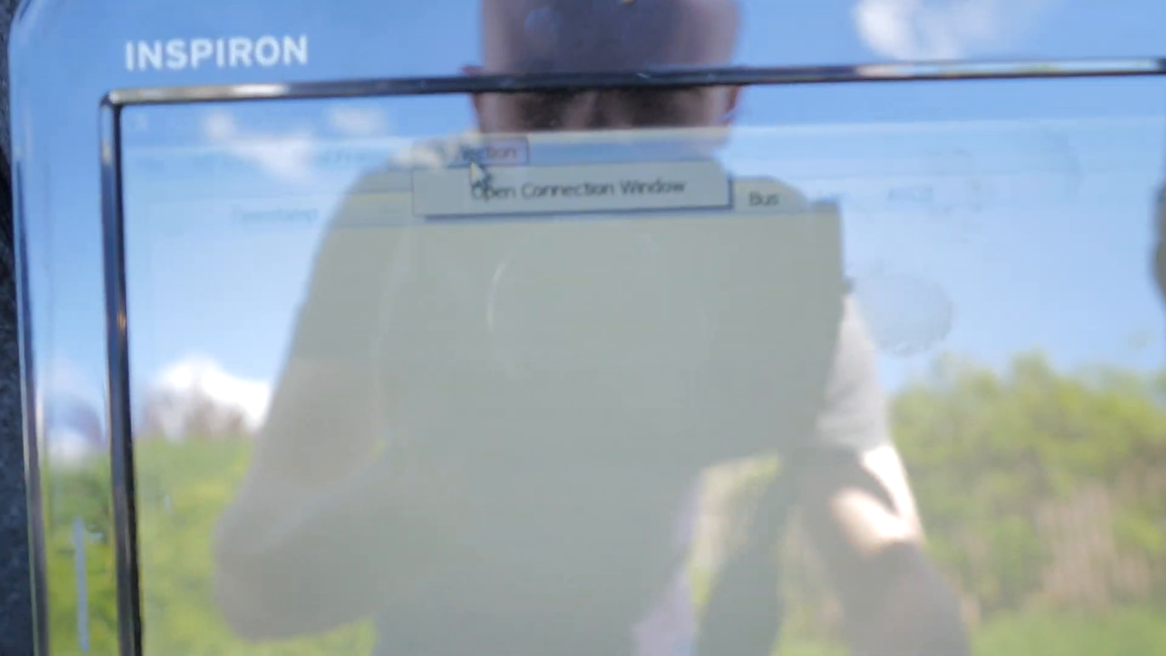
# Step: Add a new serial device connection on port COM7 in the Connection window
pyautogui.click(581, 187)
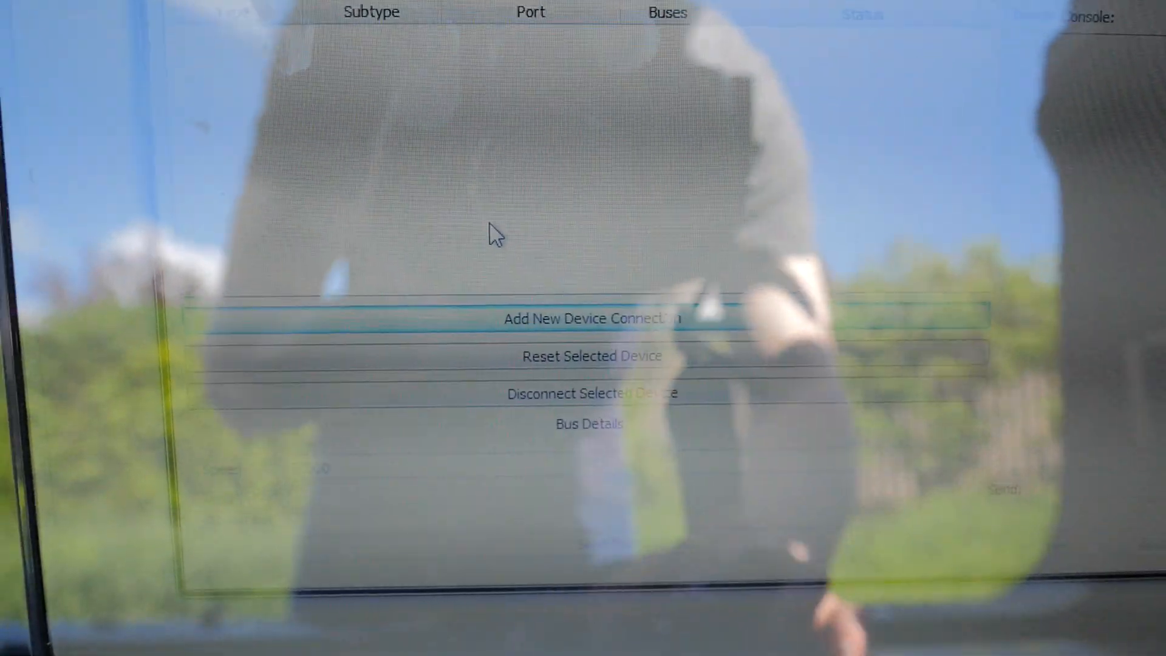
pyautogui.click(587, 319)
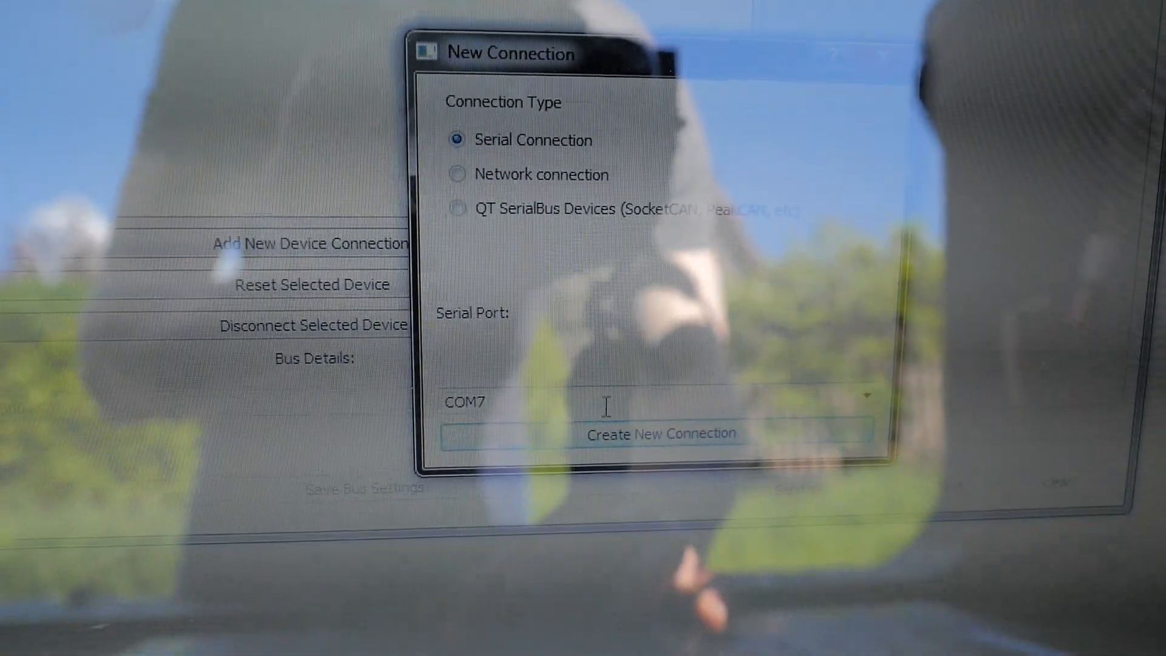
pyautogui.click(661, 434)
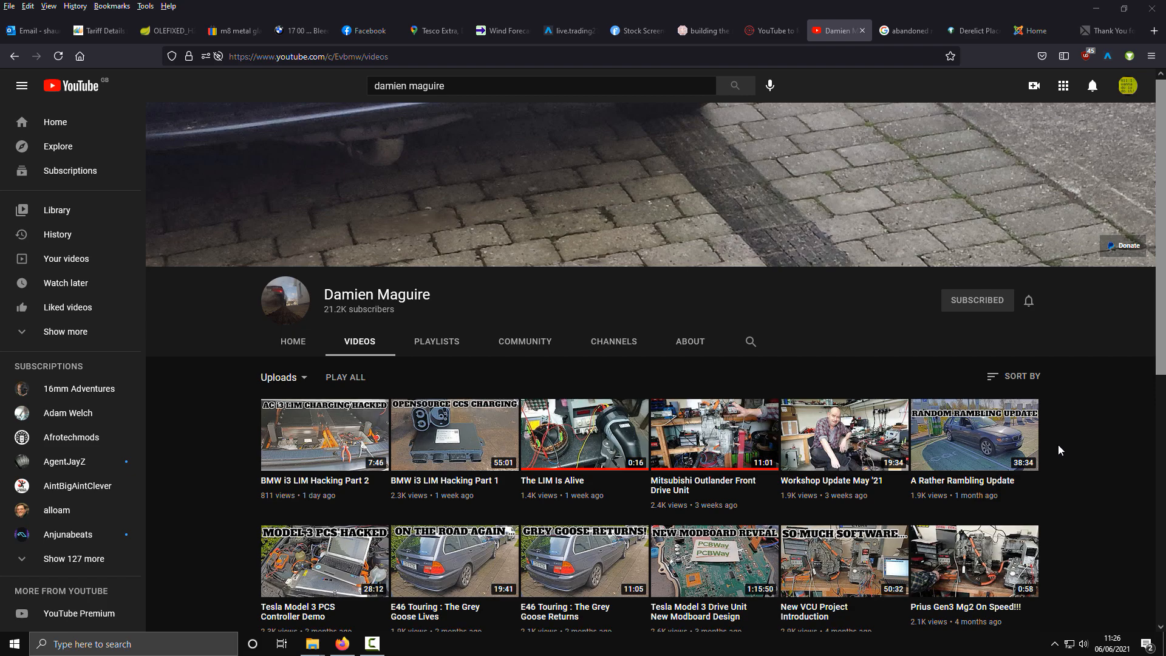
# Step: Scroll down through the YouTube channel's Videos uploads
pyautogui.scroll(-3)
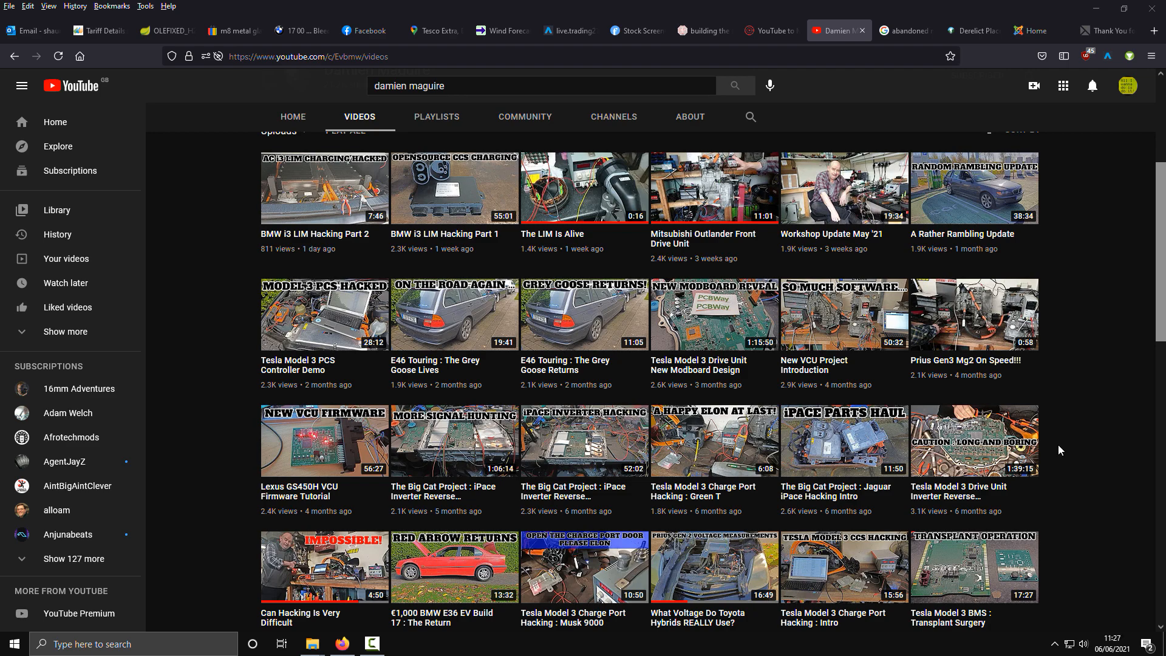
pyautogui.scroll(-3)
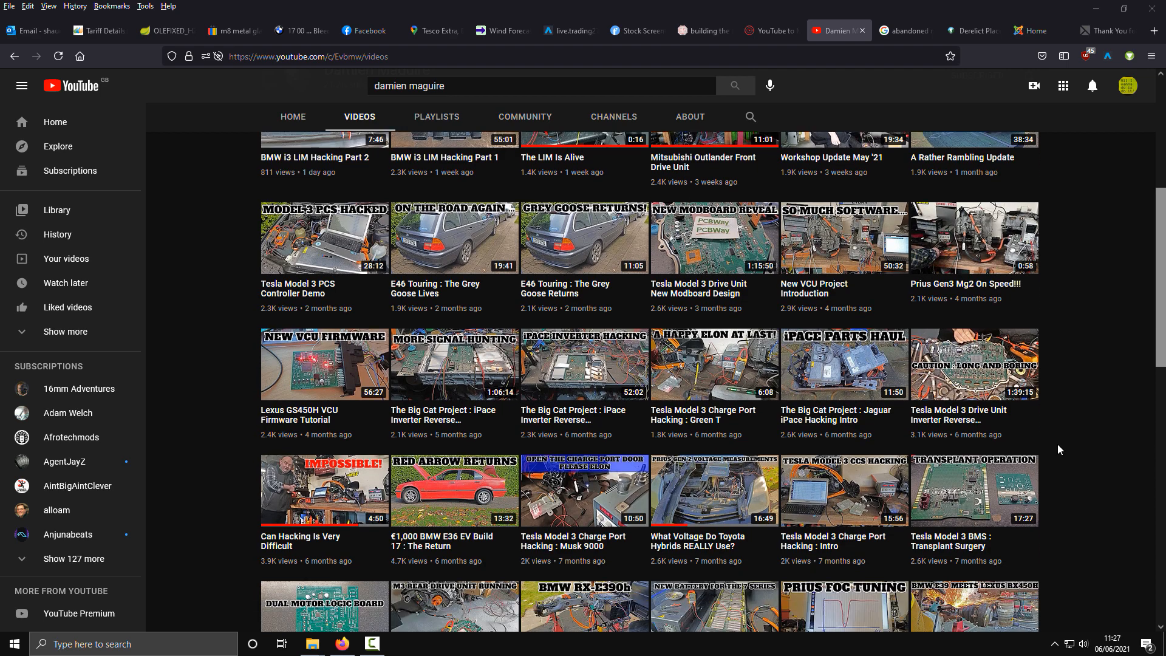
pyautogui.scroll(-3)
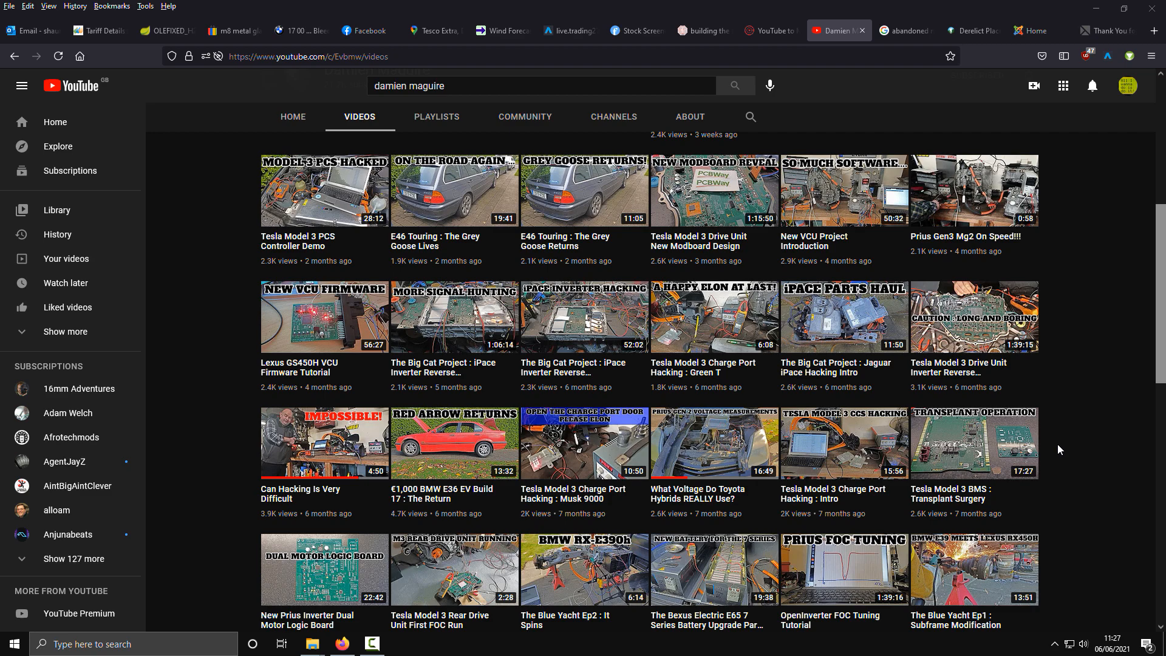
pyautogui.scroll(-3)
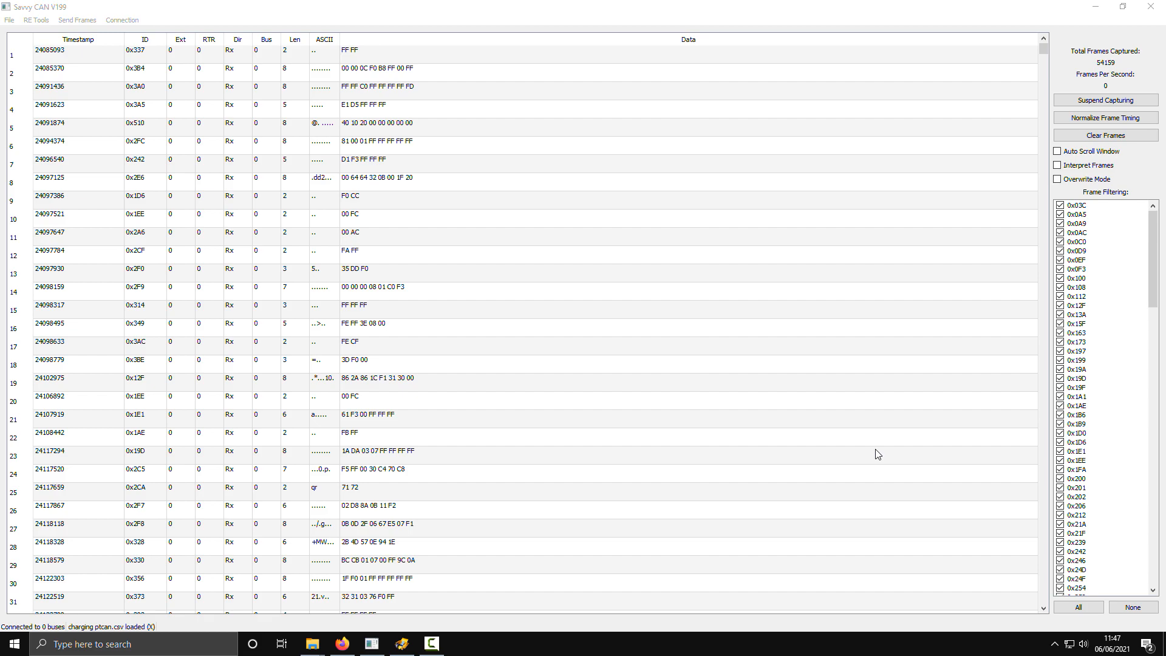
# Step: Launch Flow View from the RE Tools menu for frame ID 0x03C
pyautogui.click(10, 21)
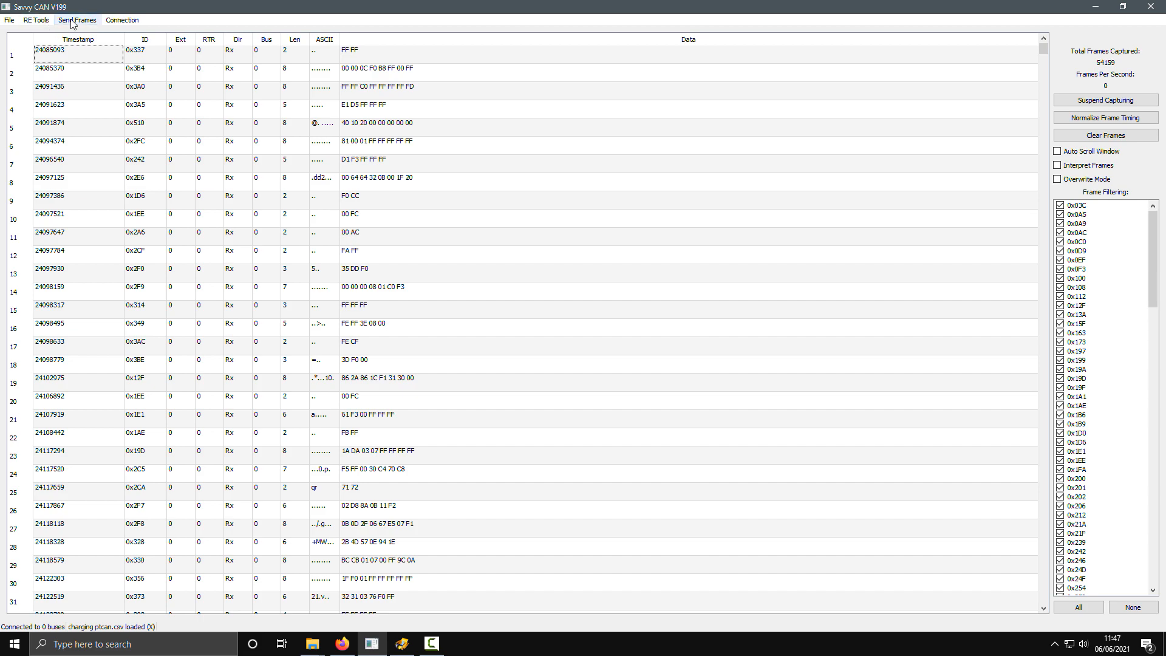
pyautogui.click(35, 21)
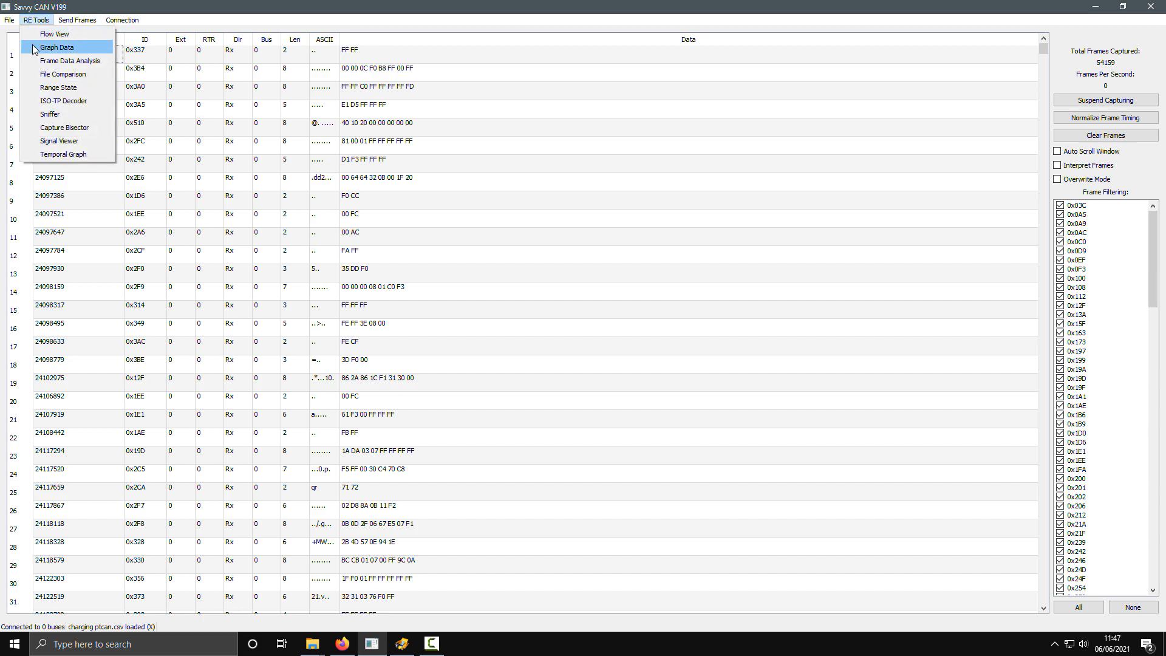
pyautogui.moveTo(69, 61)
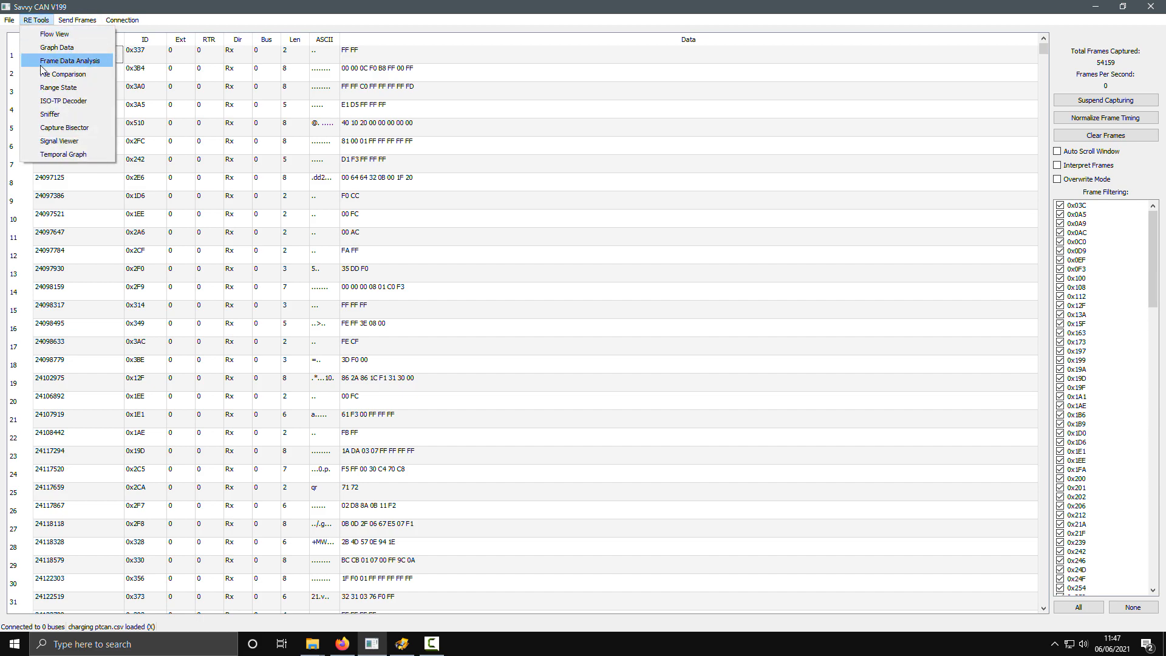
pyautogui.click(54, 34)
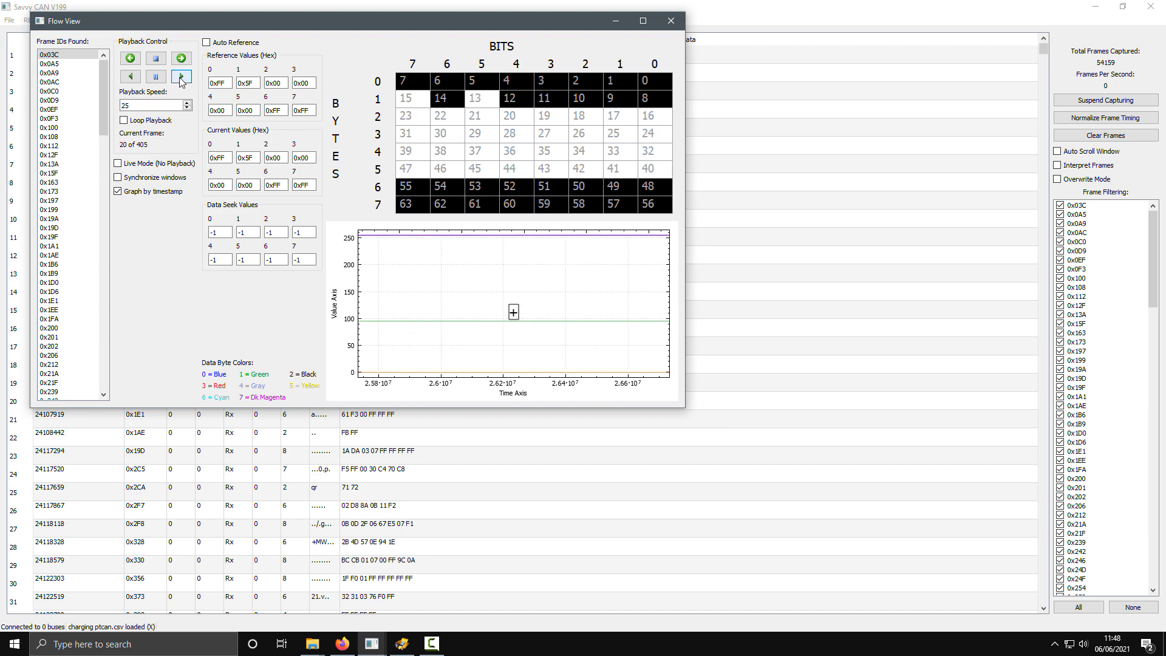
# Step: Play back and graph the byte changes of the 0x03C frames
pyautogui.click(181, 59)
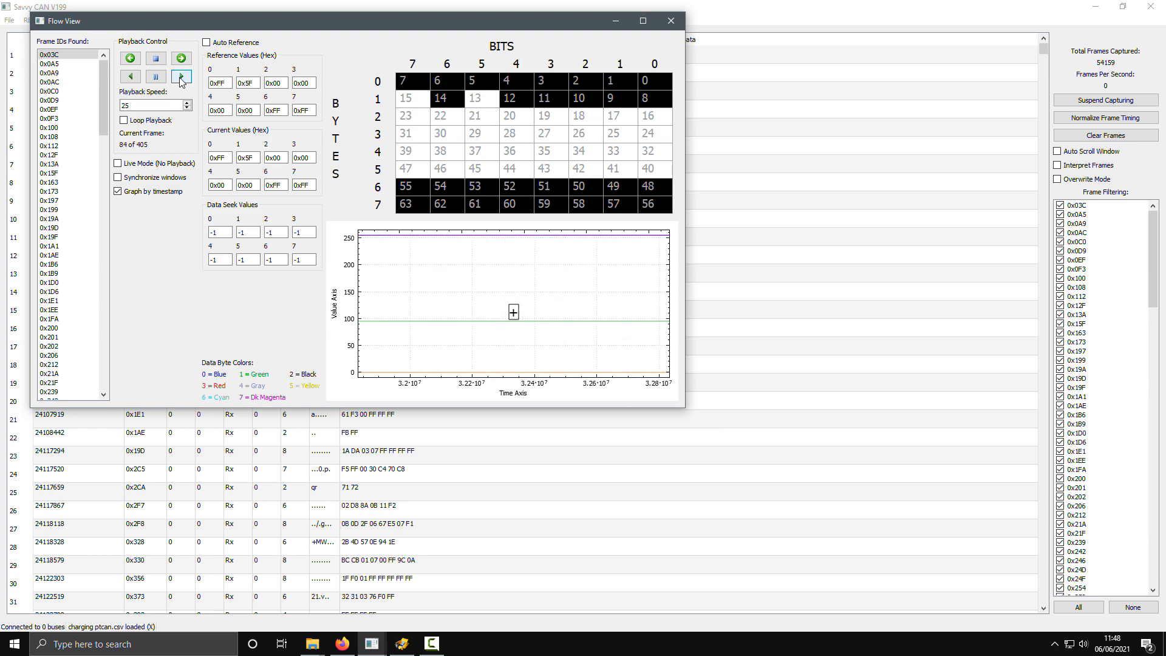
pyautogui.click(180, 75)
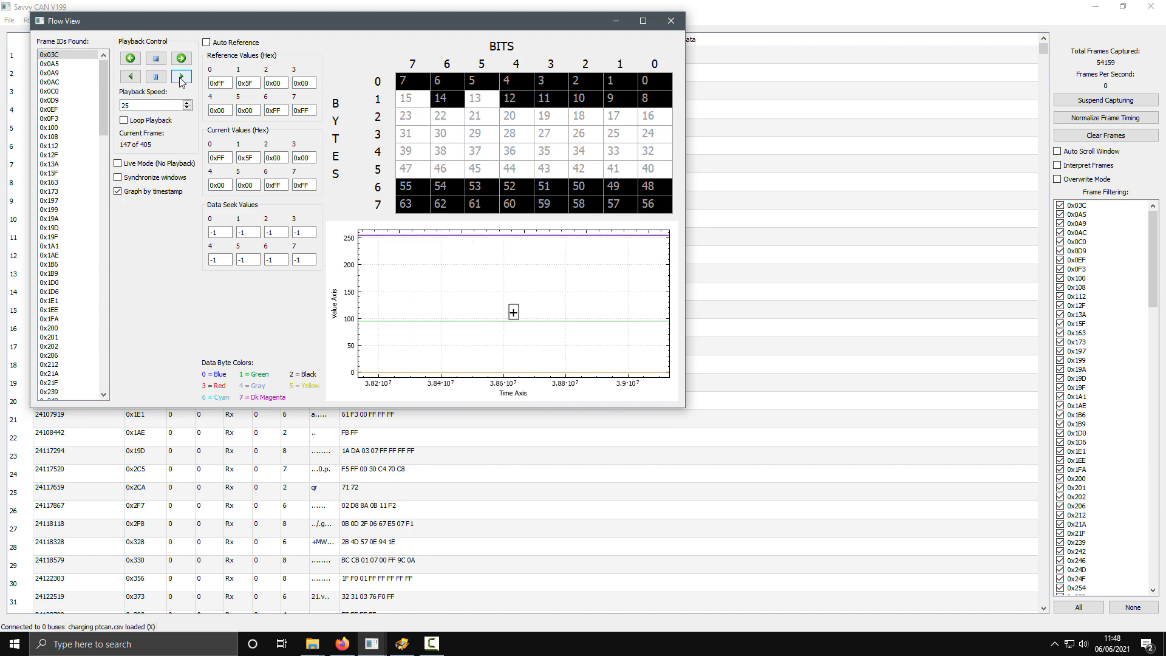
pyautogui.click(180, 75)
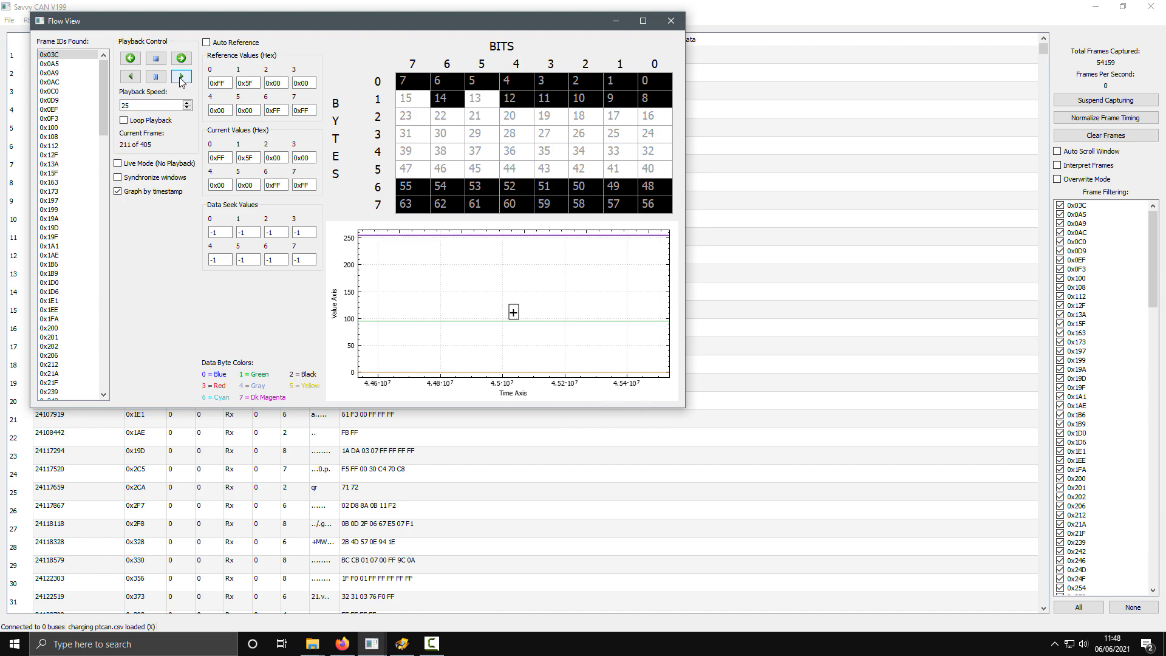
pyautogui.click(180, 75)
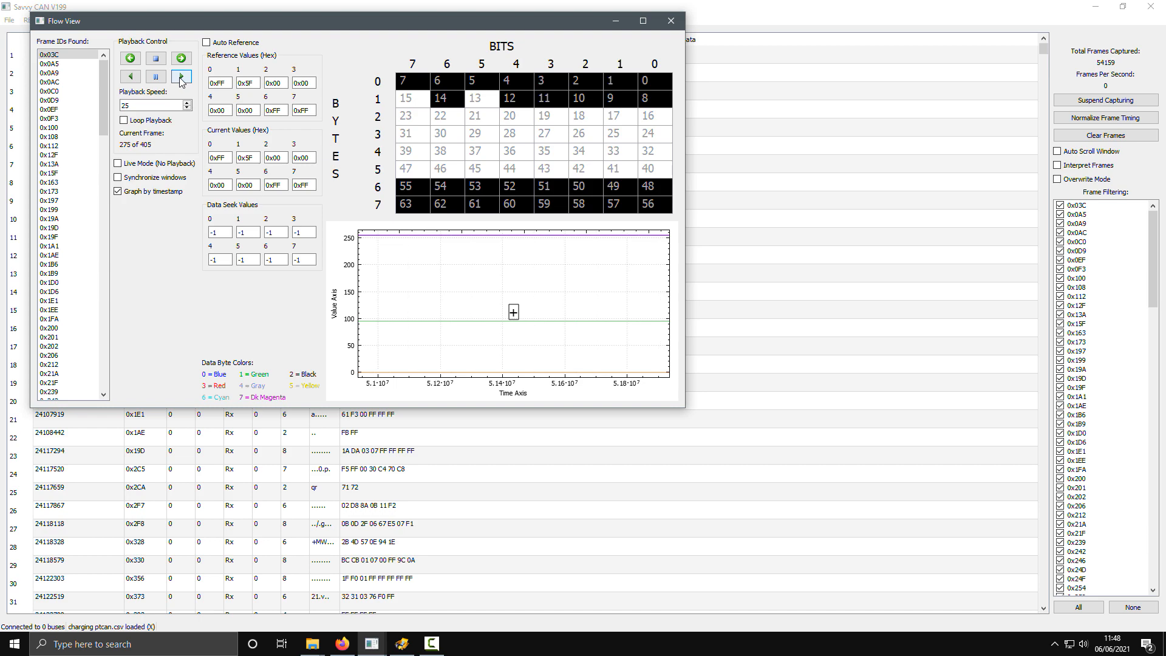
pyautogui.click(180, 75)
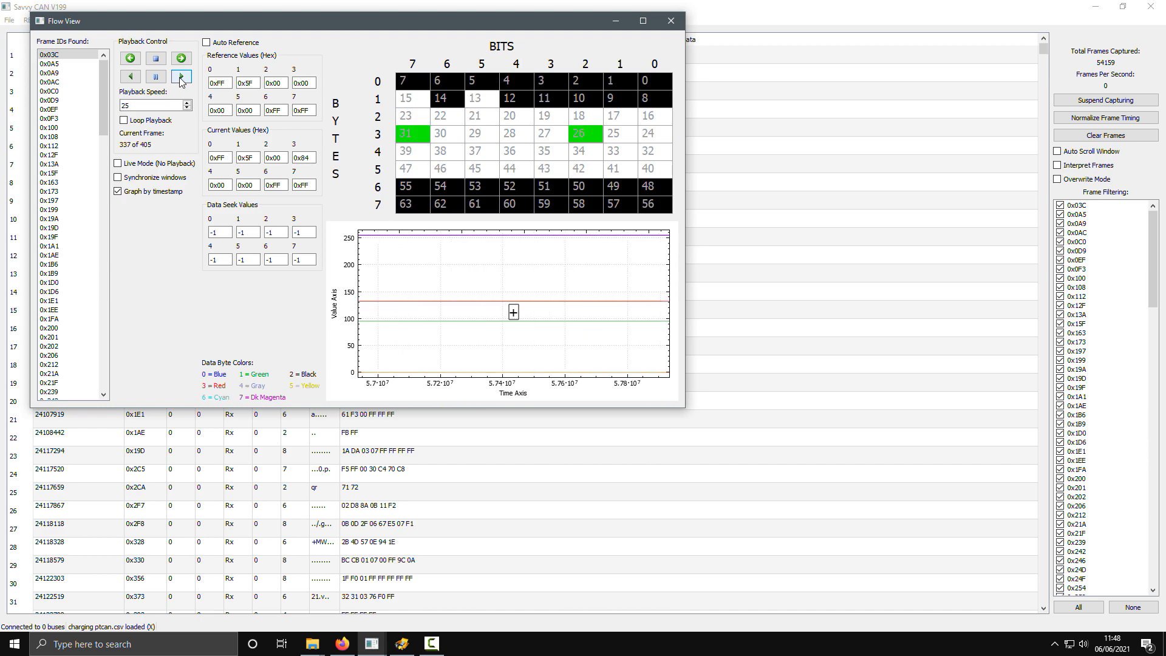
pyautogui.click(179, 58)
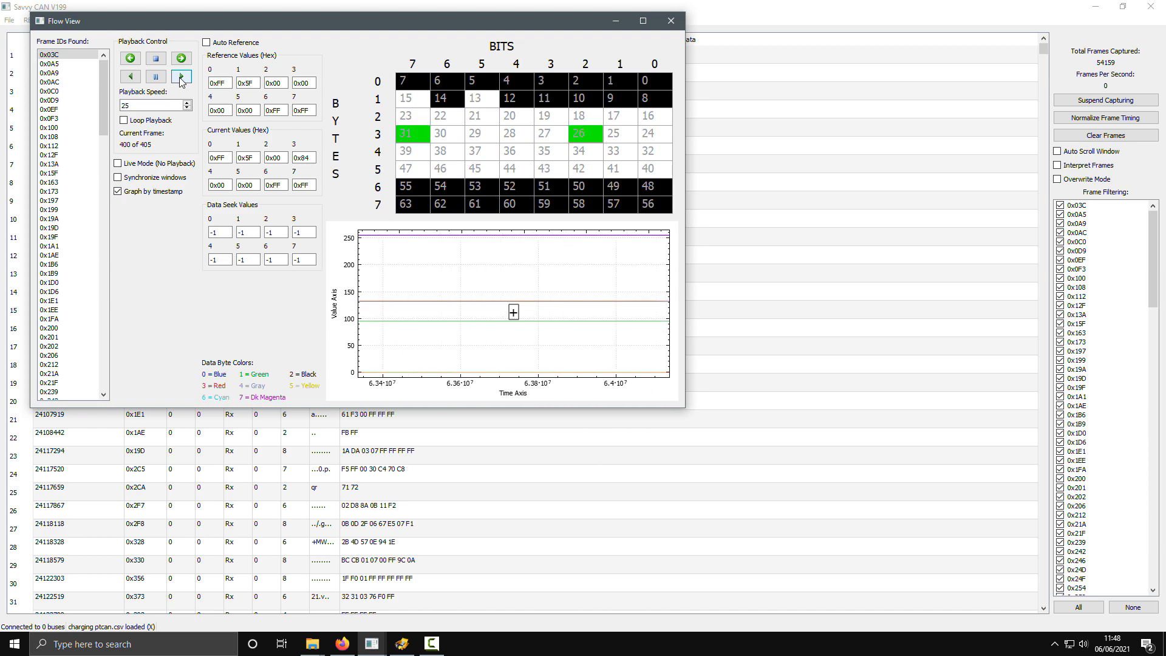
pyautogui.click(180, 75)
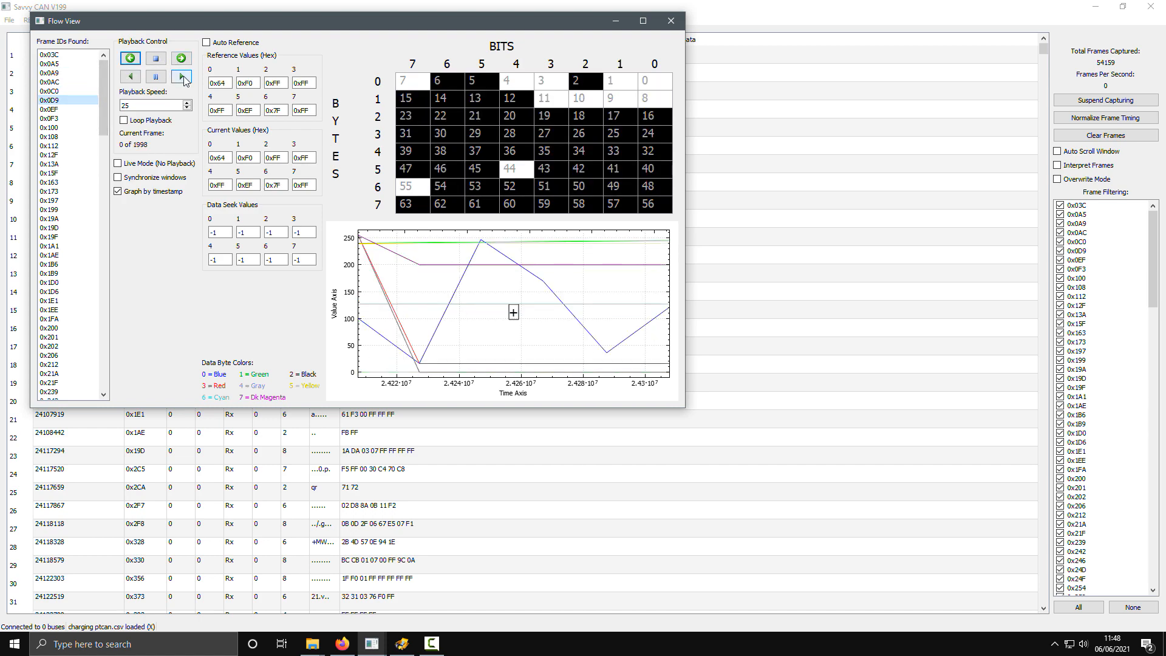
# Step: Play back ID 0x0D9's byte changes, then close Flow View to the frame list
pyautogui.click(181, 77)
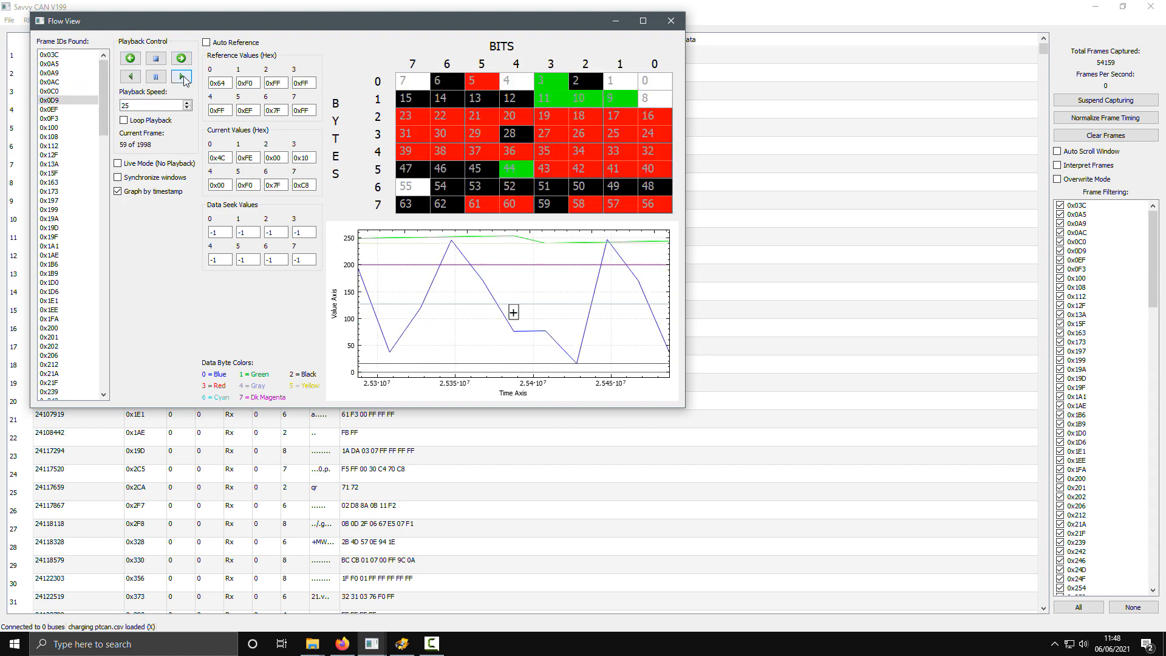
pyautogui.click(181, 76)
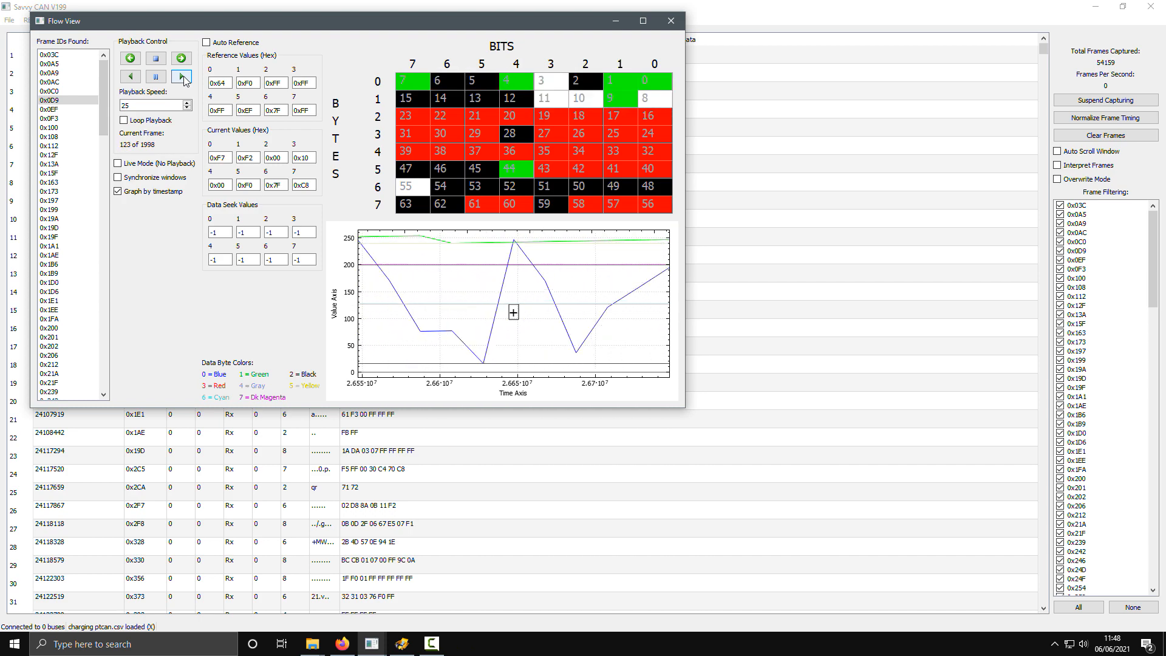
pyautogui.click(181, 77)
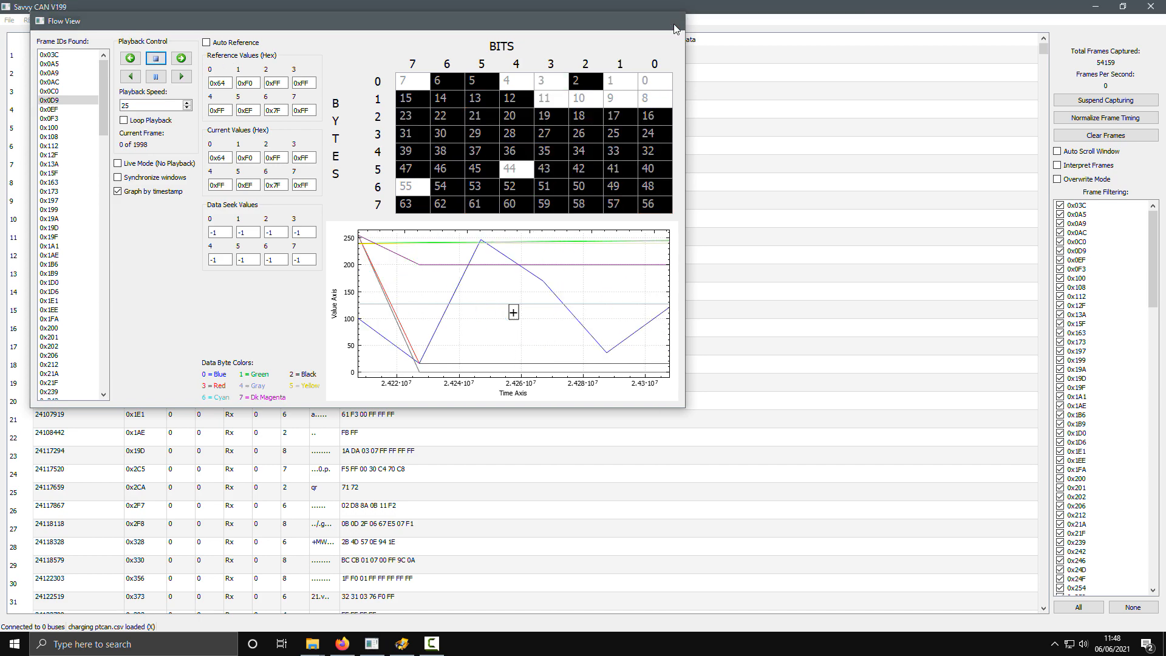
pyautogui.click(675, 28)
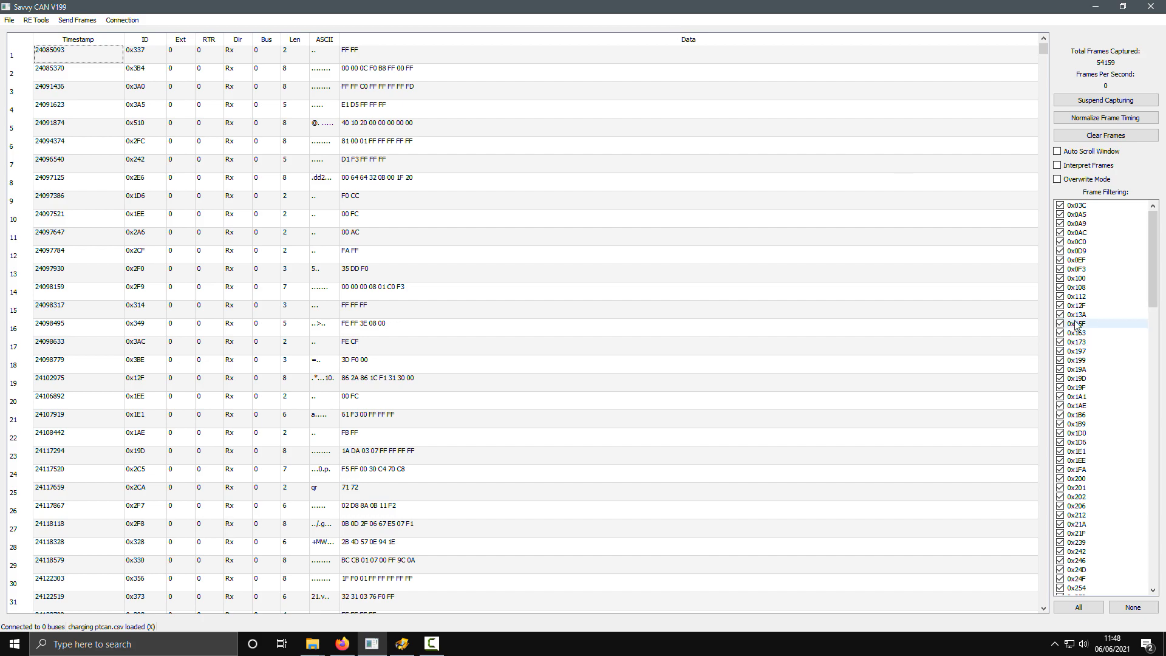